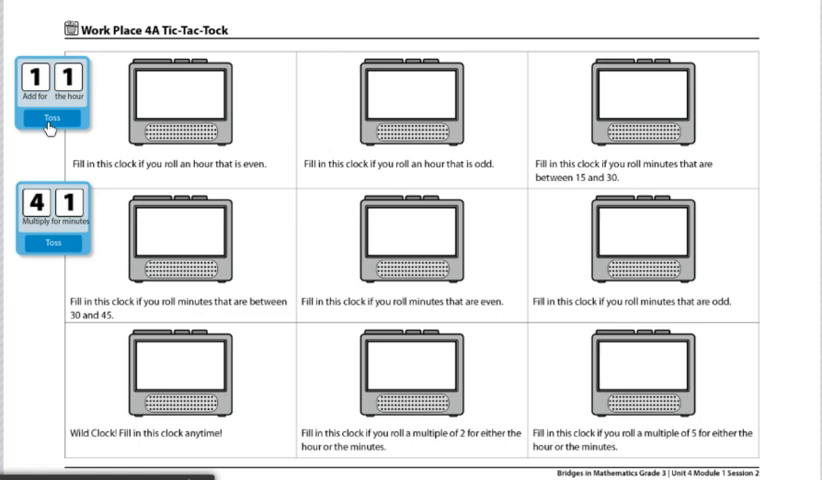
- Toss the hour dice so they show 3 and 5 in place of 1 and 1
click(50, 118)
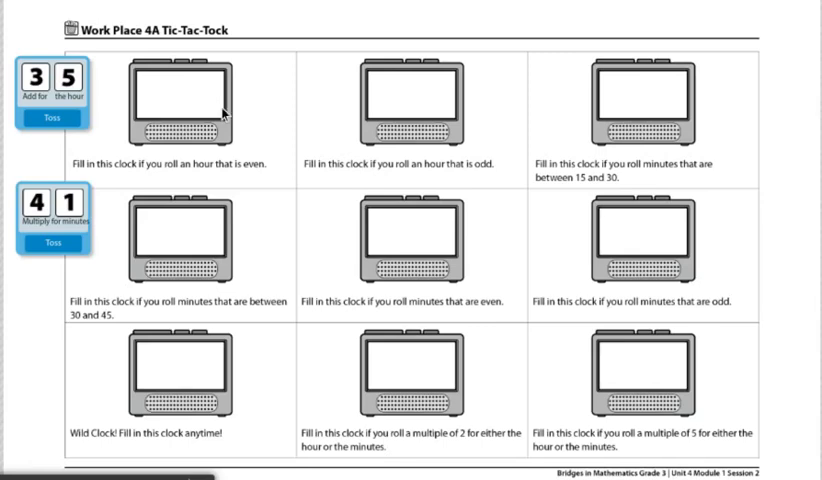
mouse_move(144, 36)
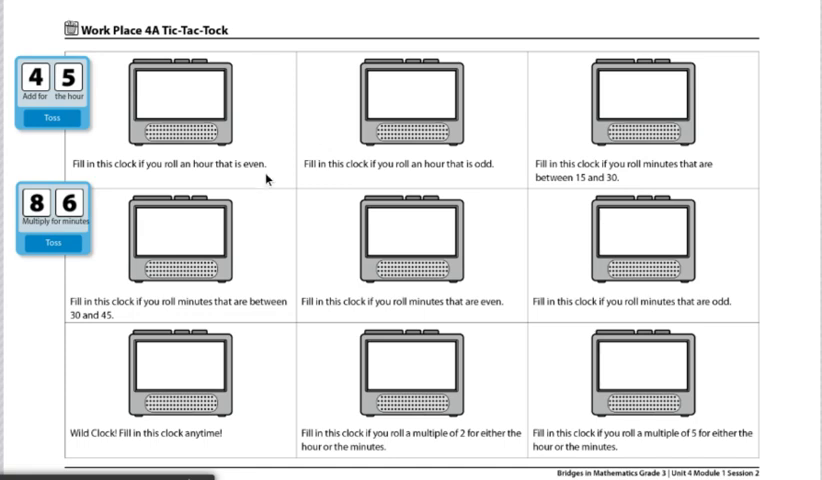
mouse_move(310, 410)
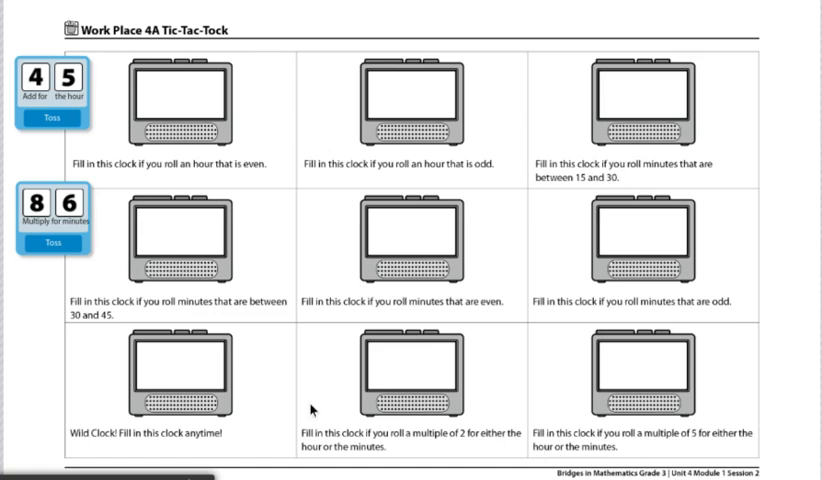